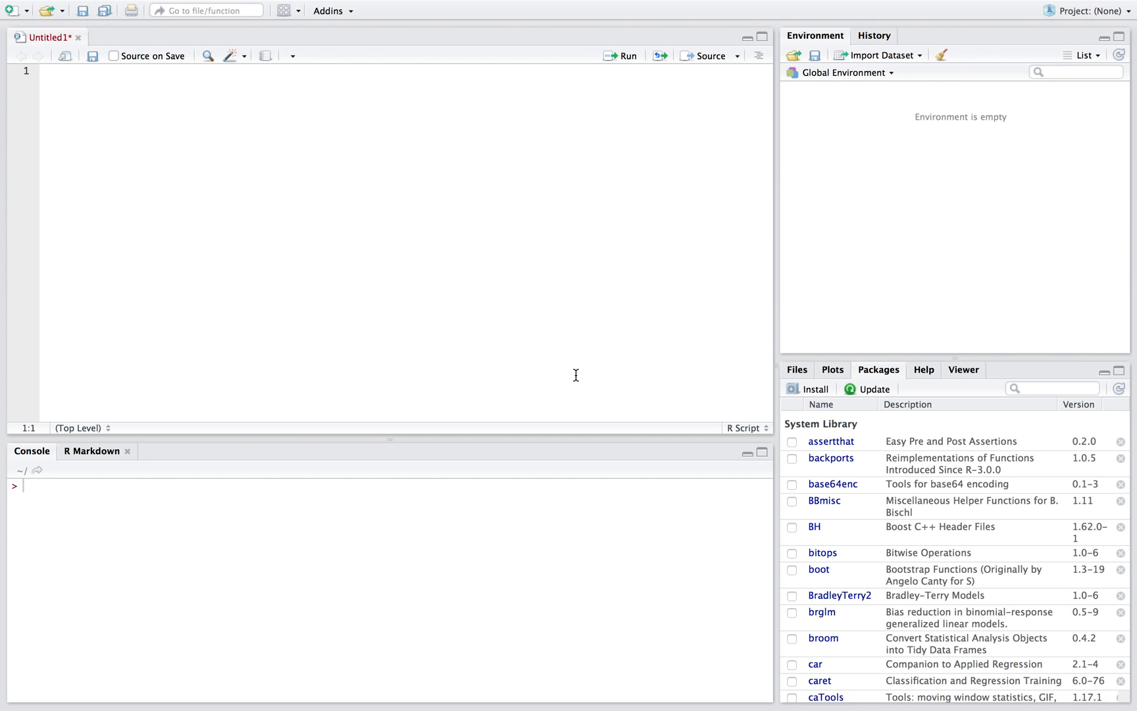
- Sketch the interval formula 'ave +- t * se' at the top of the script
{"action": "left_click", "coordinate": [44, 71]}
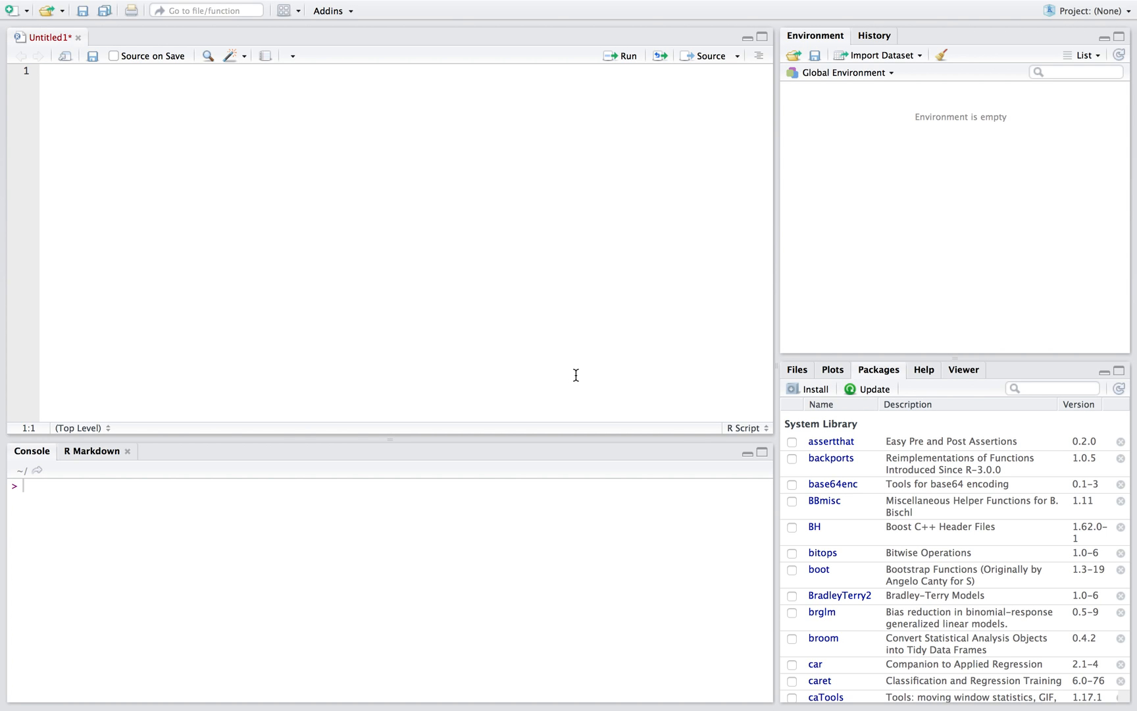
{"action": "type", "text": "ave"}
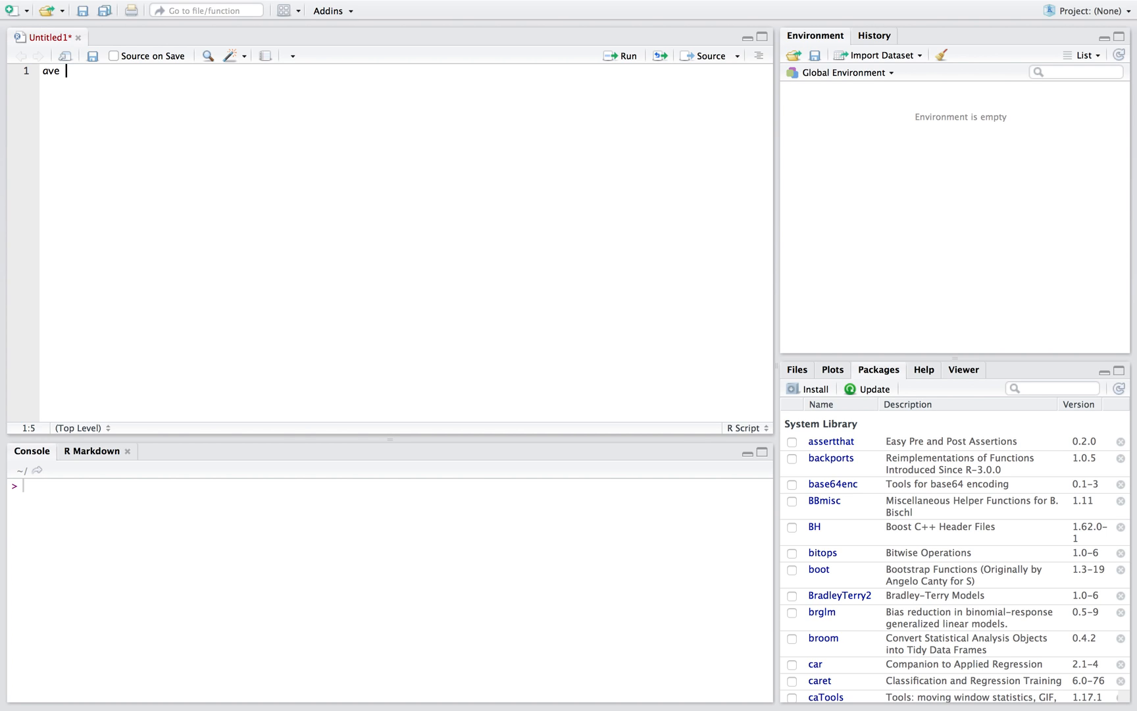
{"action": "type", "text": "+- t * se"}
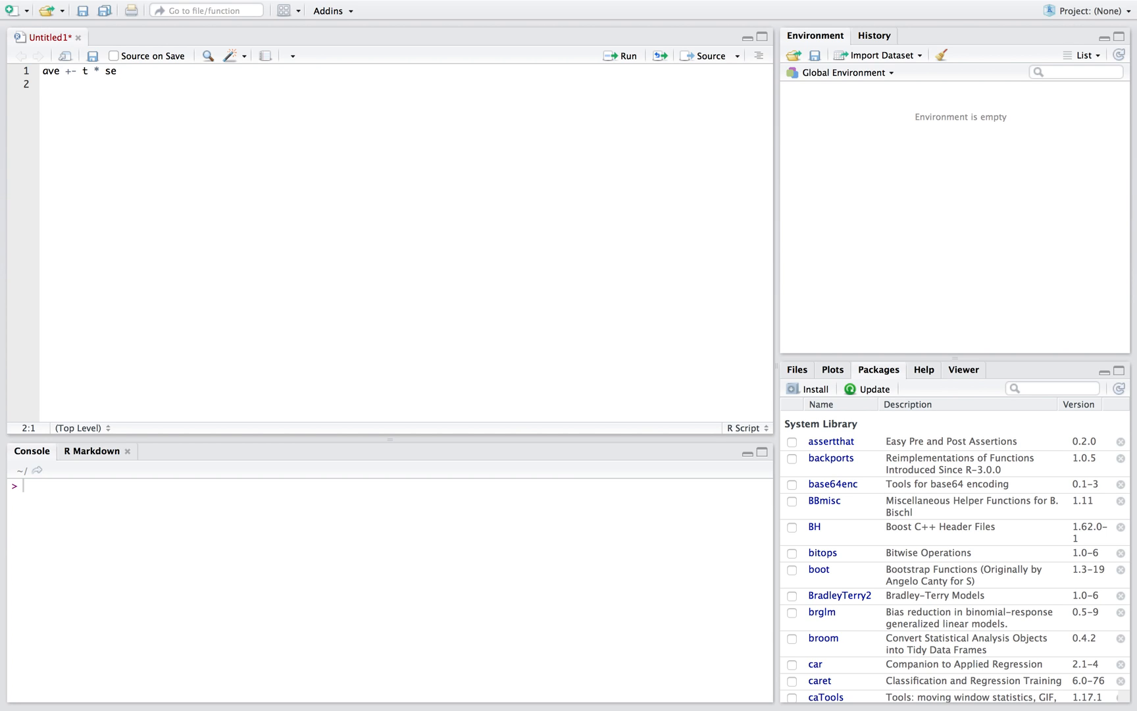
- Assign a <- 10, s <- 4 and n <- 10 and run them
{"action": "type", "text": "a <-"}
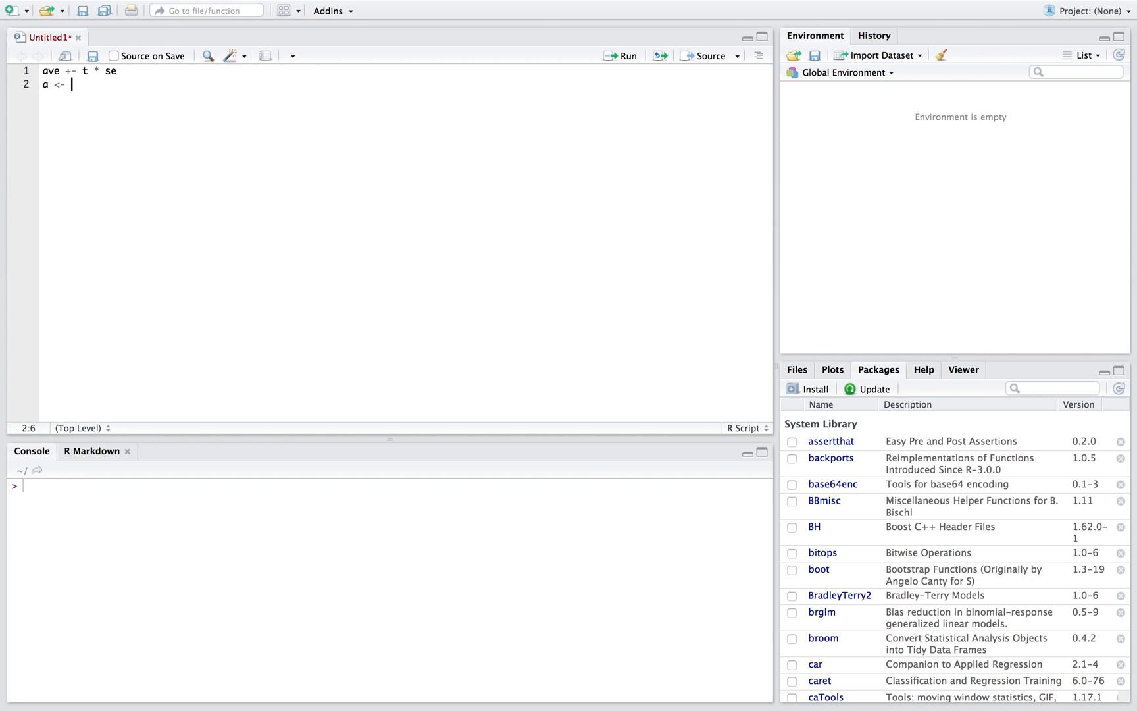
{"action": "type", "text": "10"}
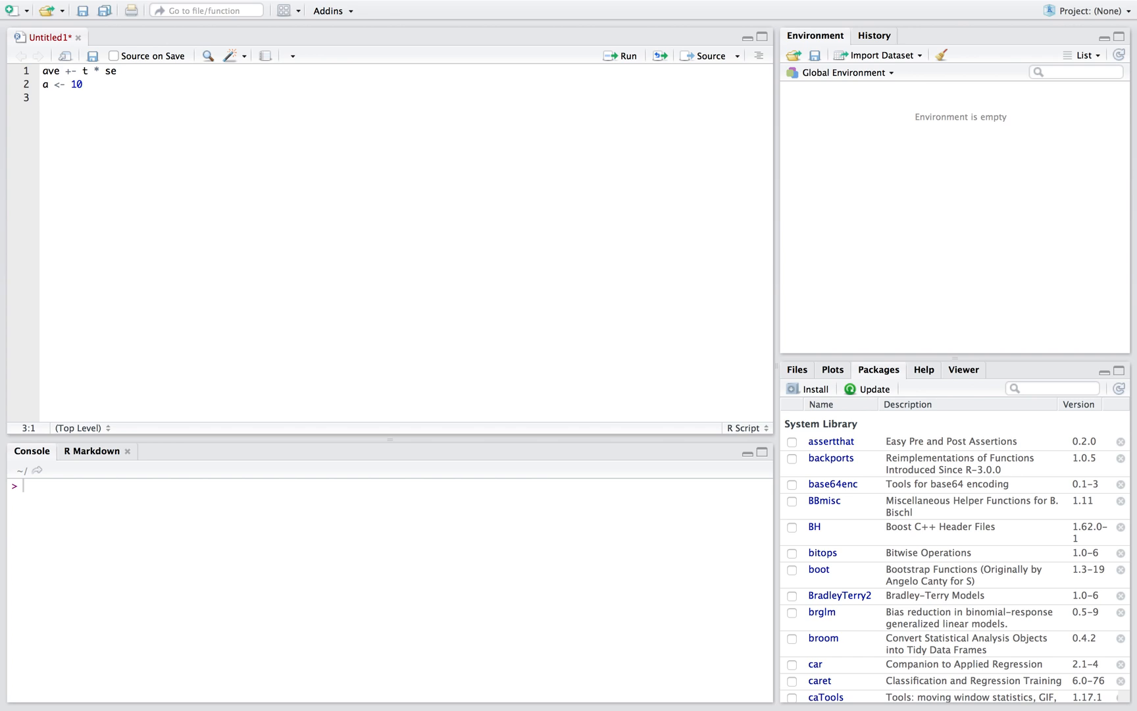
{"action": "type", "text": "s <- 4"}
{"action": "type", "text": "n"}
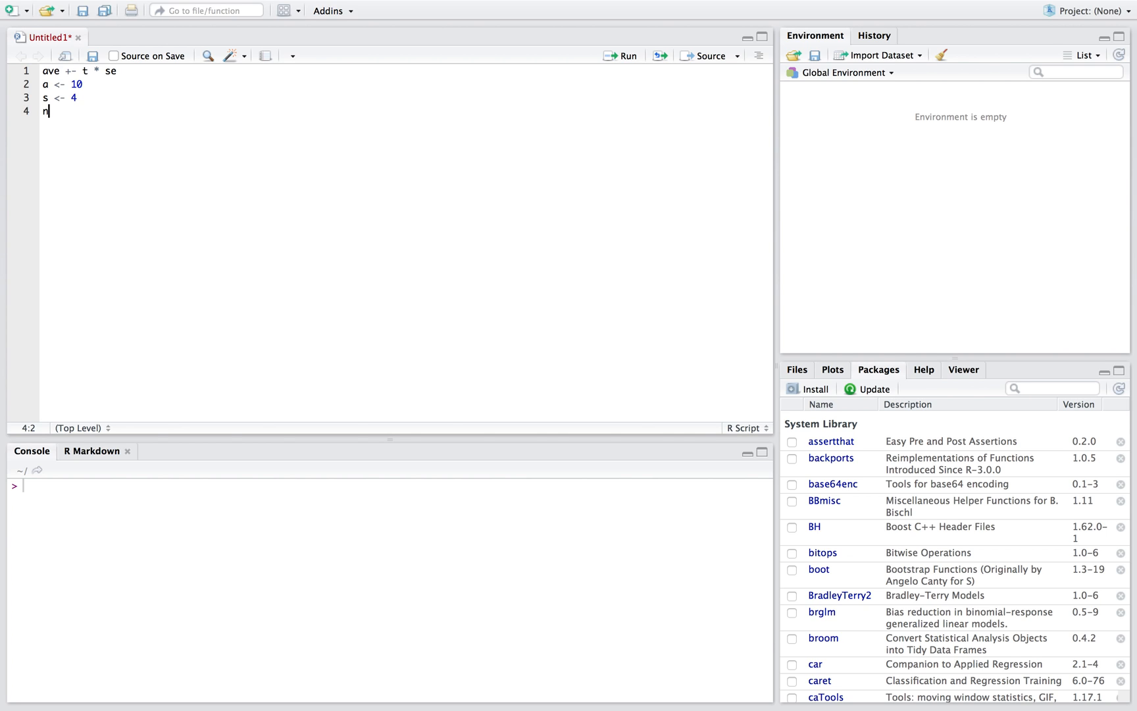
{"action": "type", "text": "<-"}
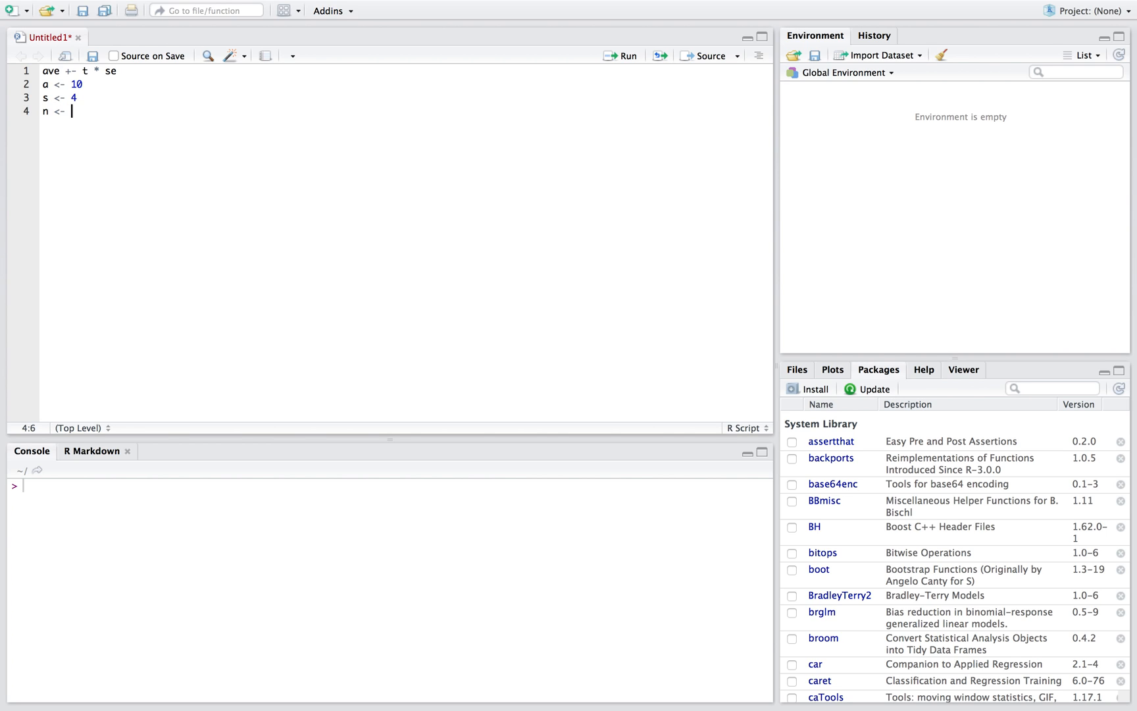
{"action": "type", "text": "10"}
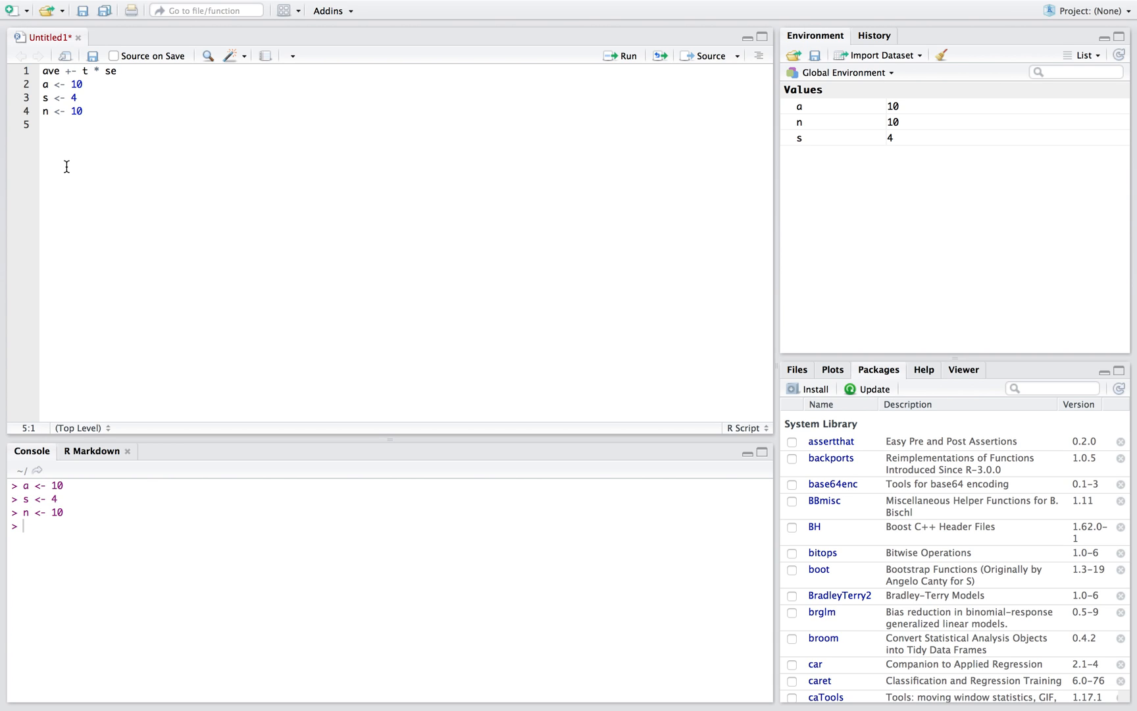
- Write error <- qt(0.975, df = n-1) and run the quantile, printing 2.262157
{"action": "type", "text": "error <-"}
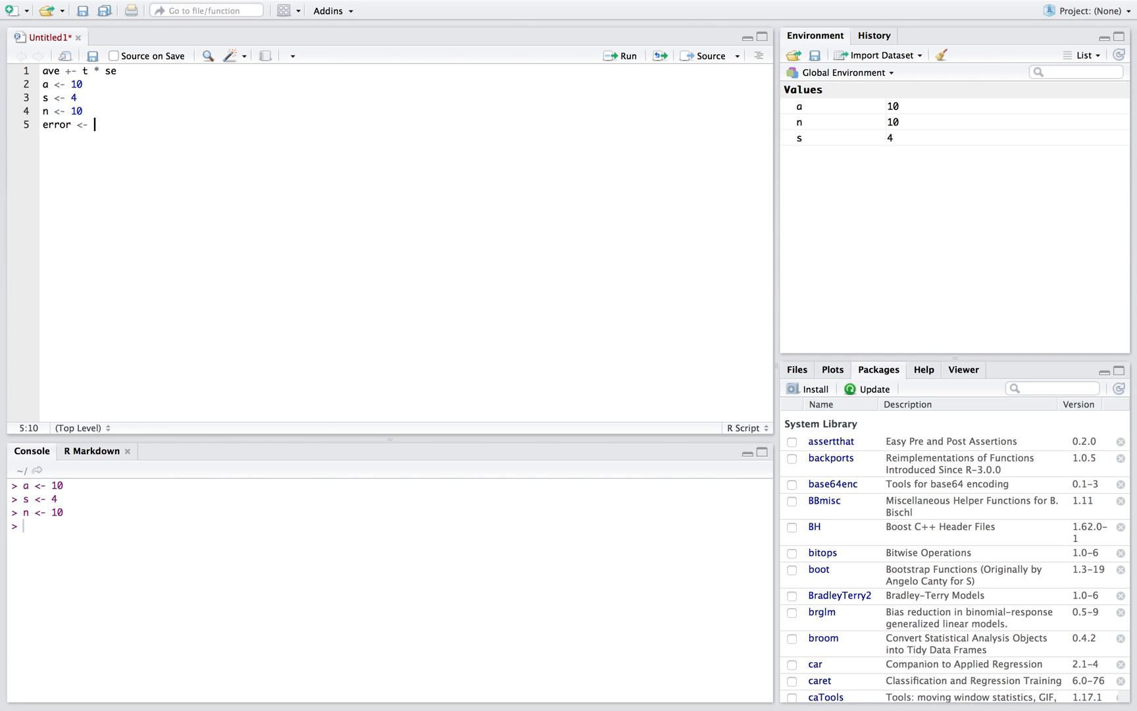
{"action": "mouse_move", "coordinate": [127, 80]}
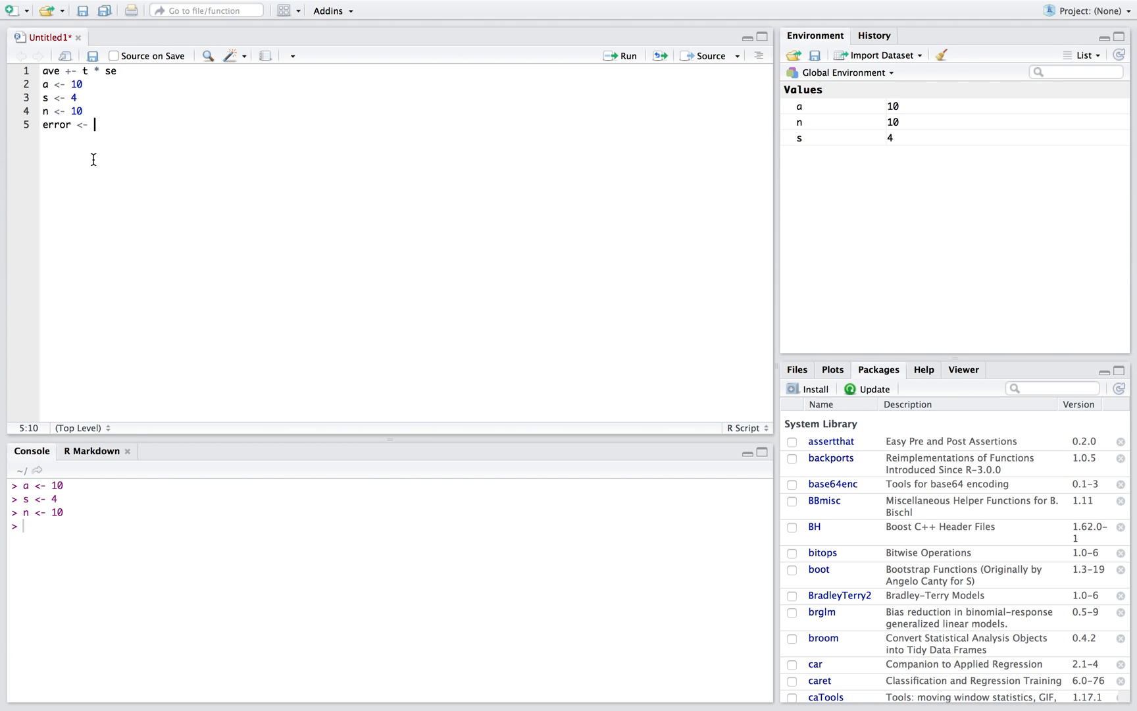
{"action": "type", "text": "qt"}
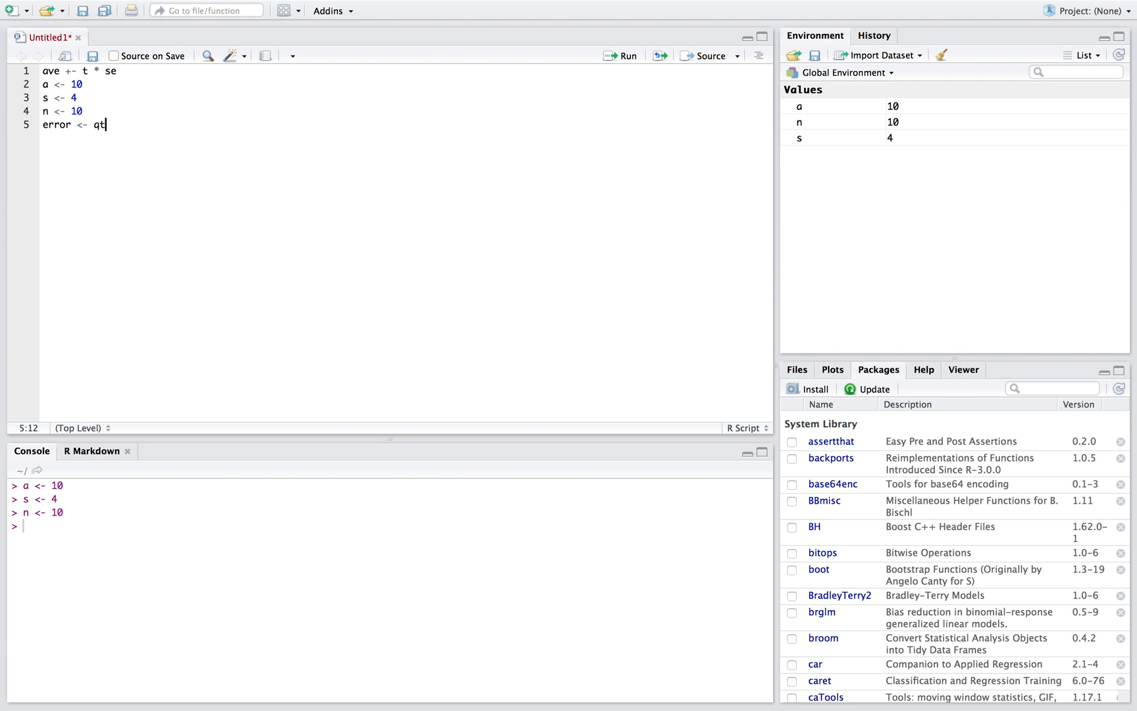
{"action": "type", "text": "("}
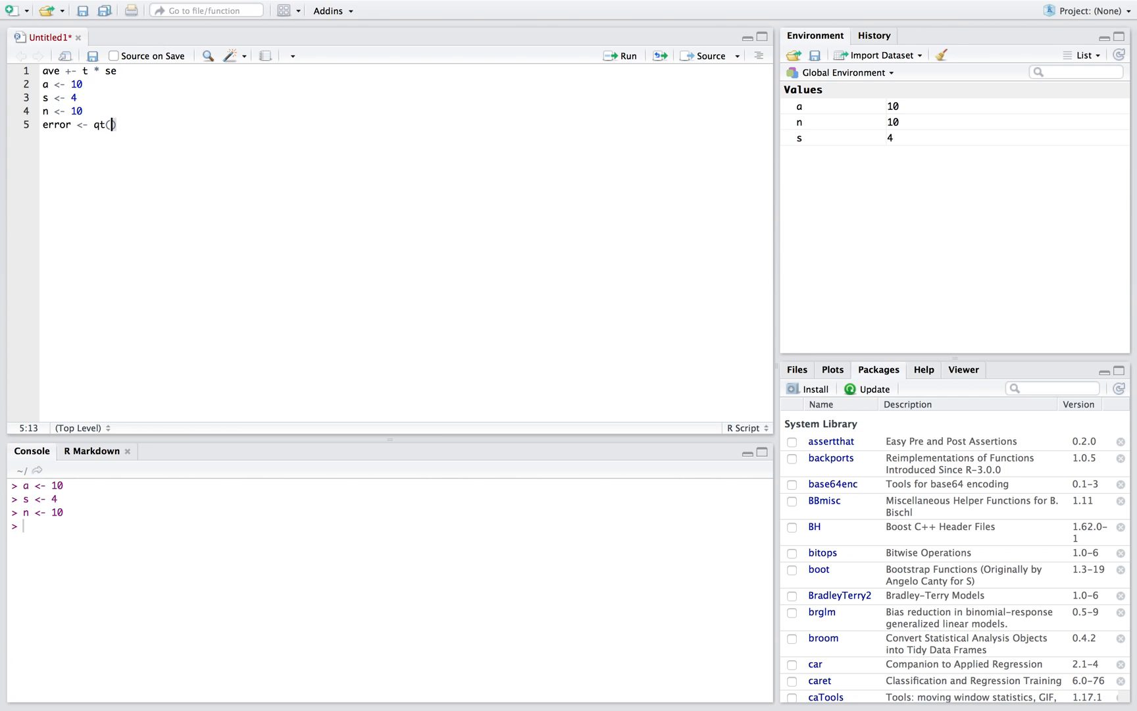
{"action": "type", "text": "0.9"}
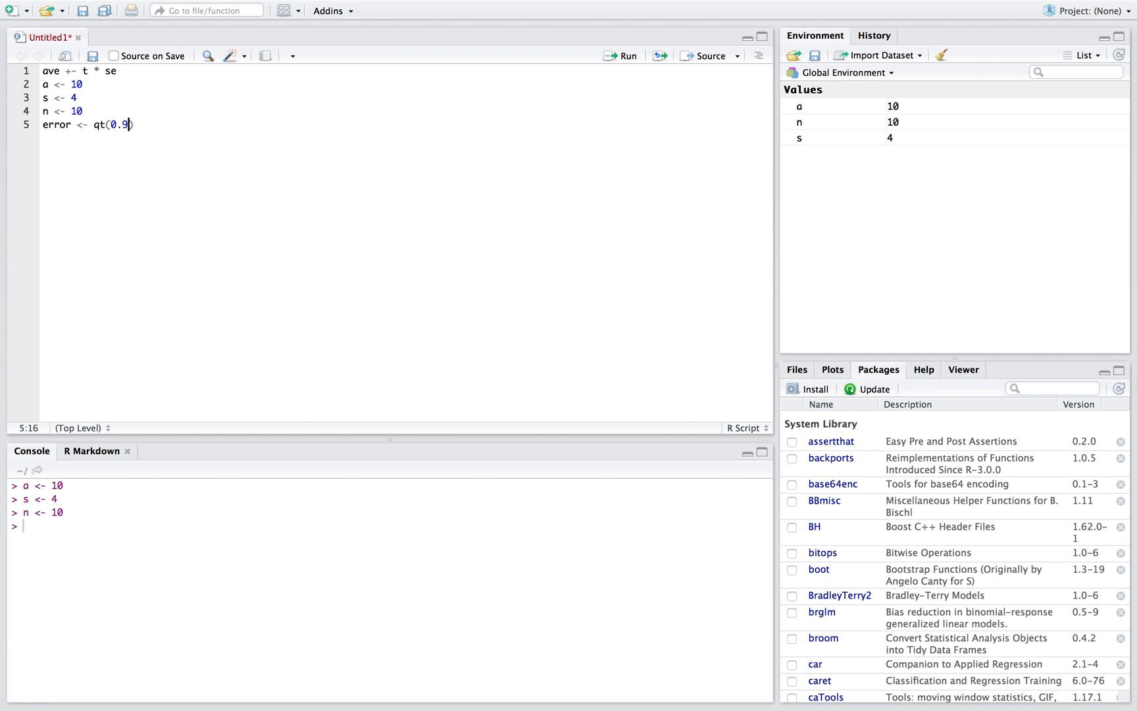
{"action": "type", "text": "75,"}
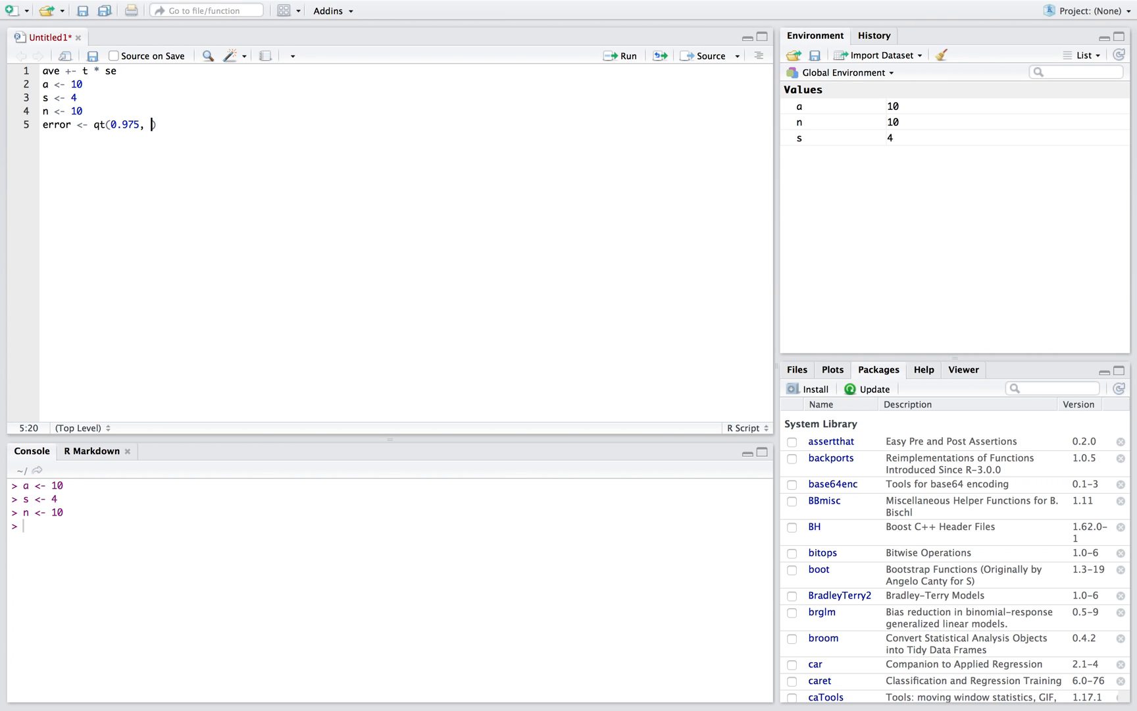
{"action": "type", "text": "df ="}
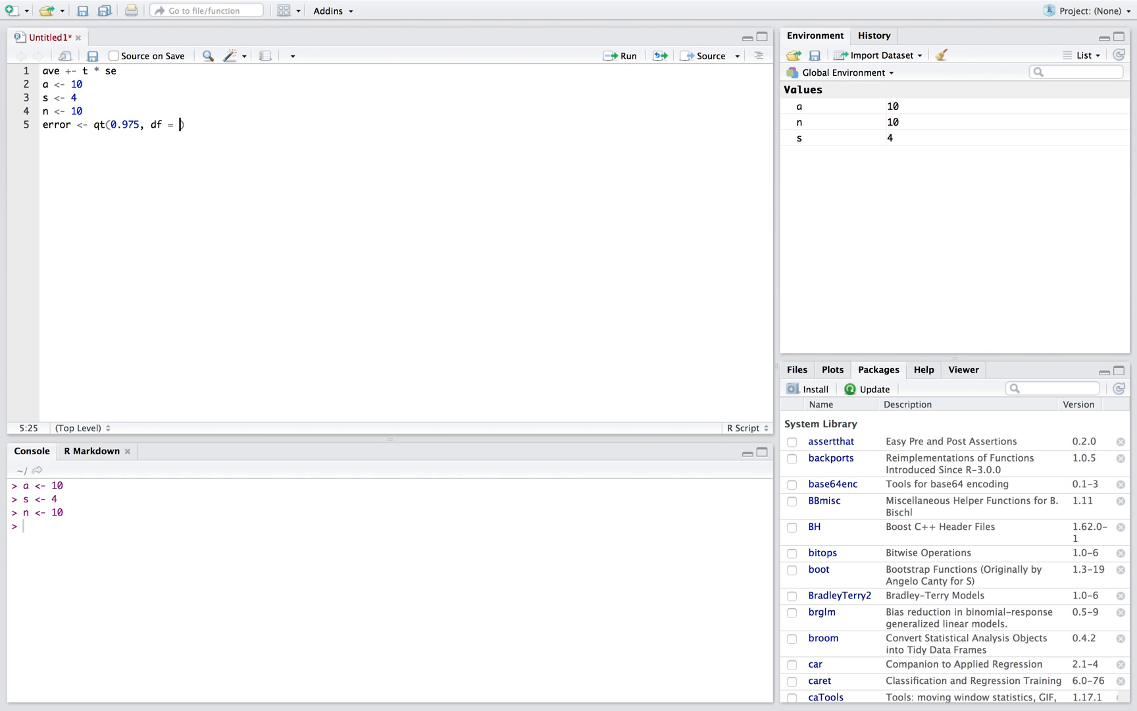
{"action": "type", "text": "n-1)"}
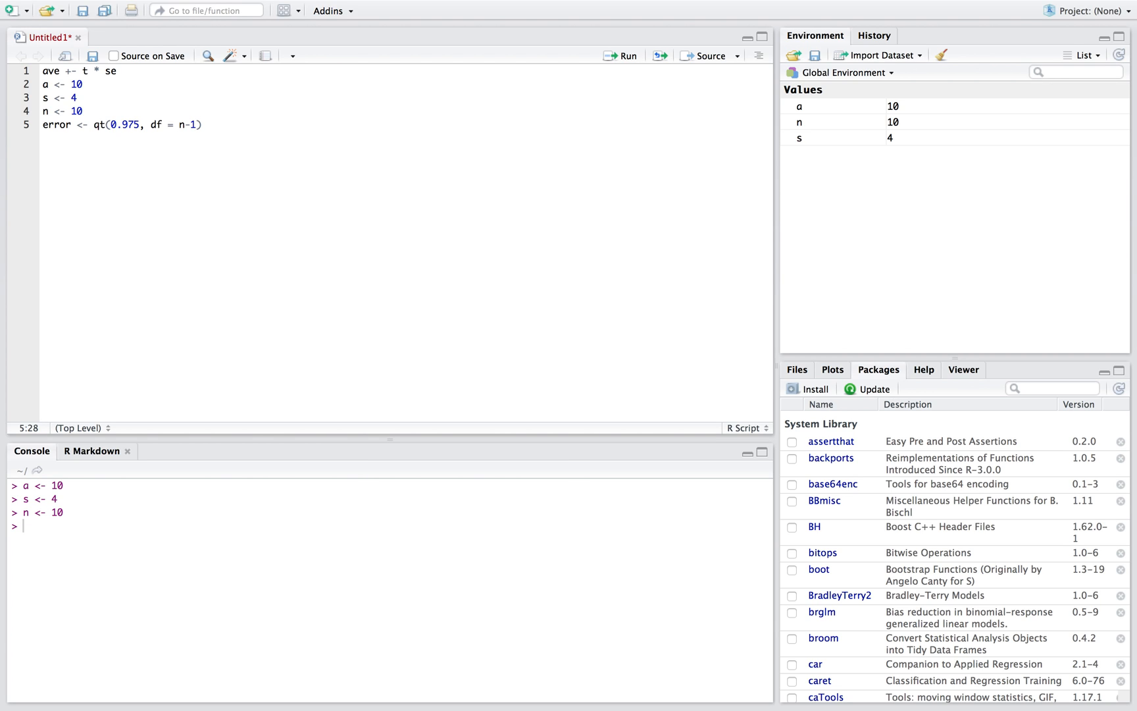
{"action": "left_click_drag", "start_coordinate": [89, 124], "coordinate": [199, 124]}
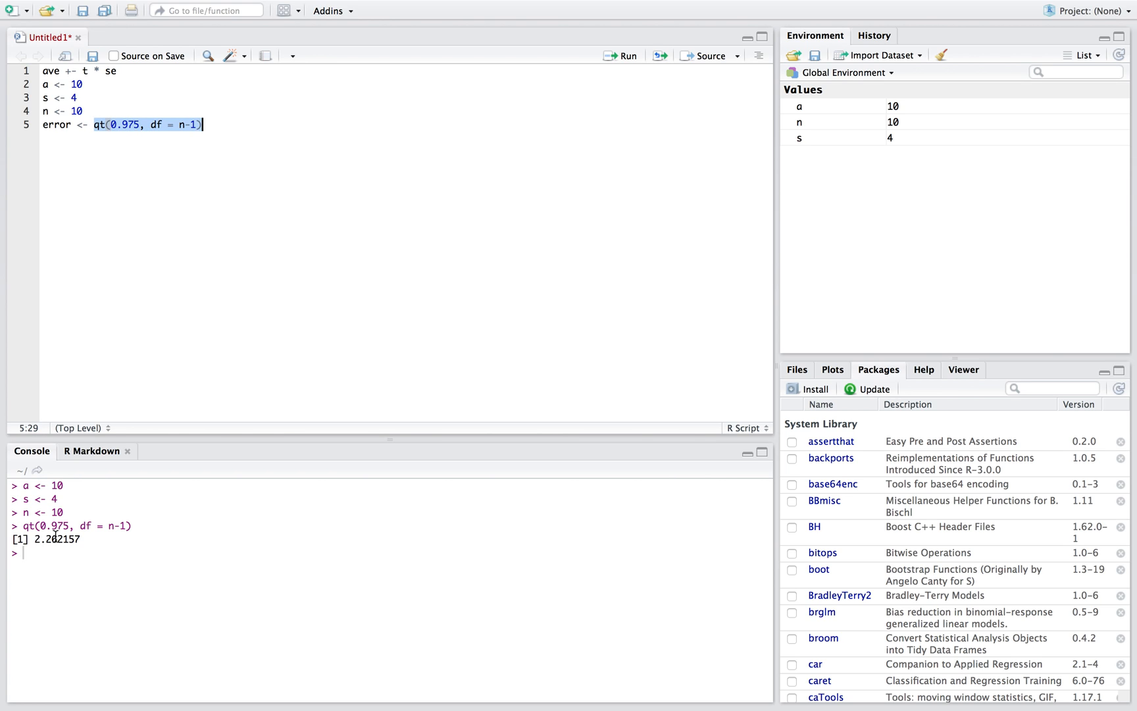
{"action": "mouse_move", "coordinate": [52, 557]}
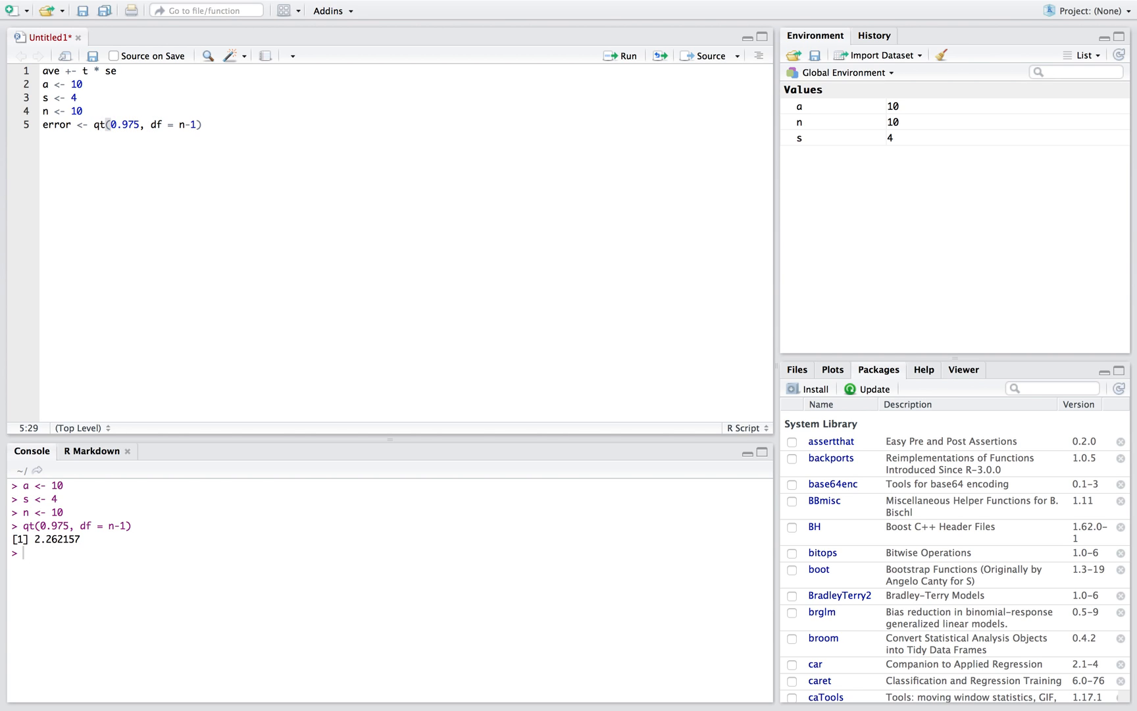
- Append * s/sqrt(n) to the error line and run it, storing about 2.8614
{"action": "type", "text": "*"}
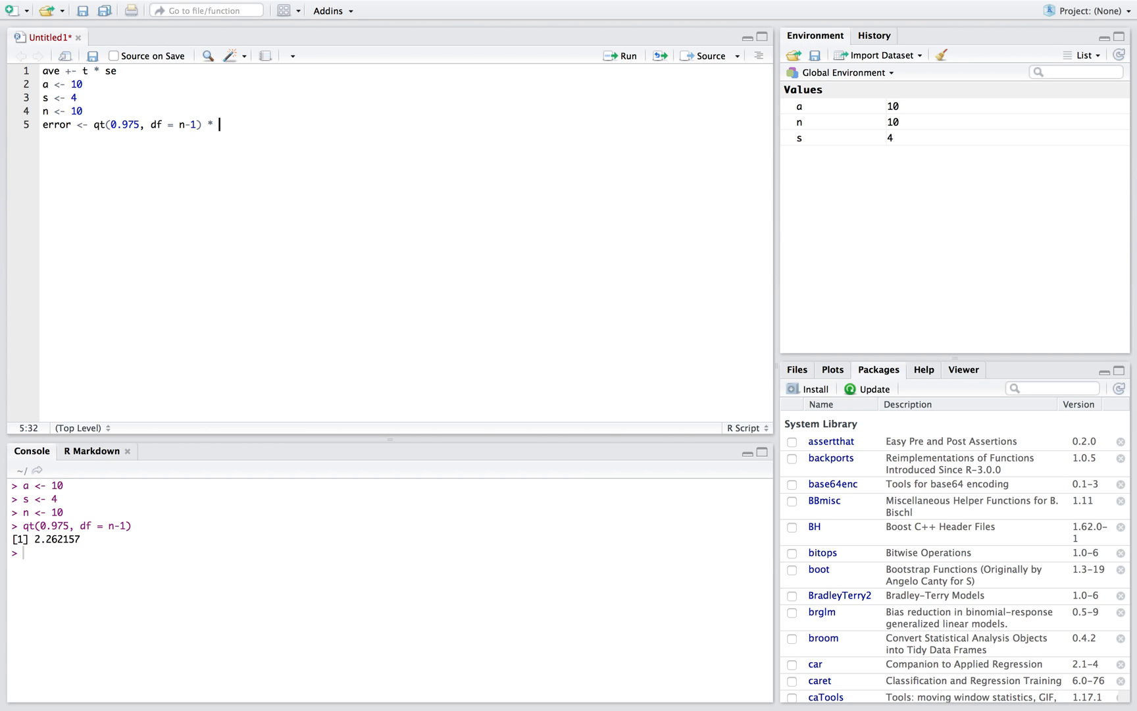
{"action": "type", "text": "s"}
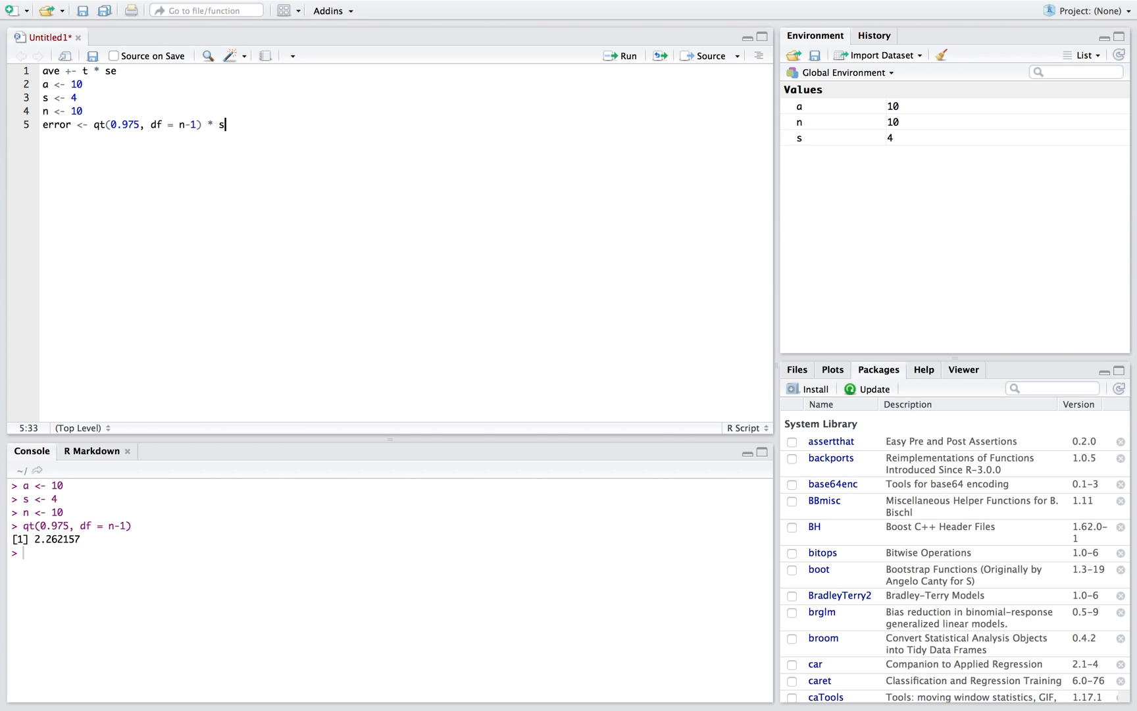
{"action": "type", "text": "/"}
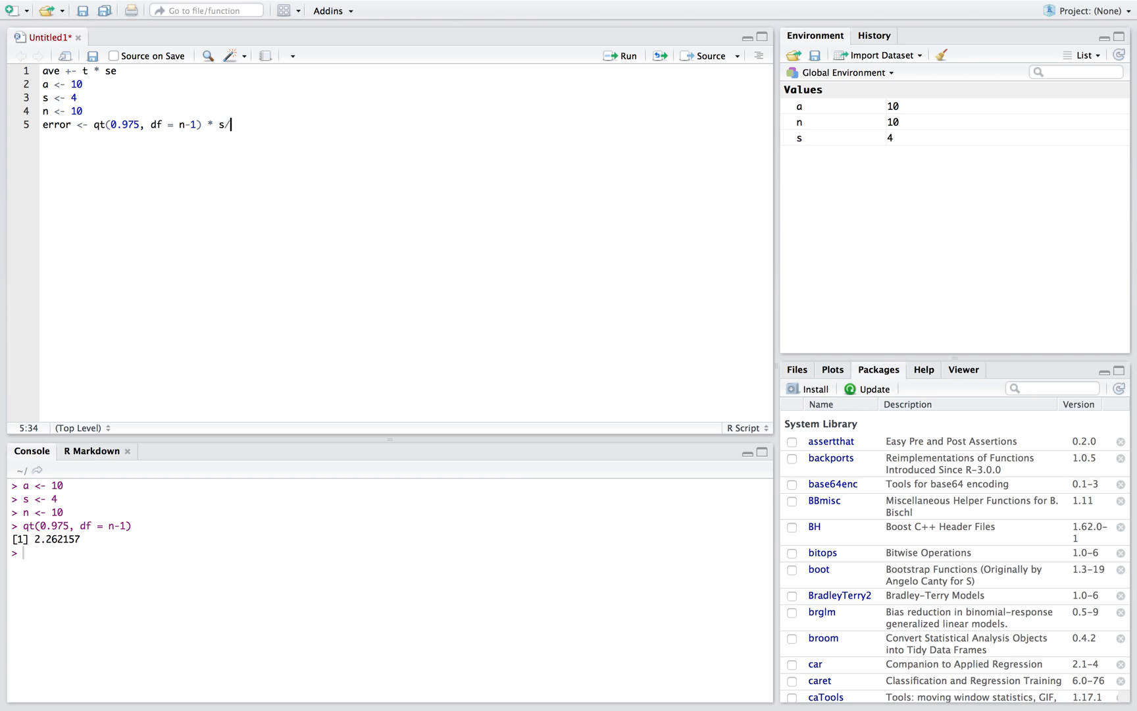
{"action": "type", "text": "sqrt"}
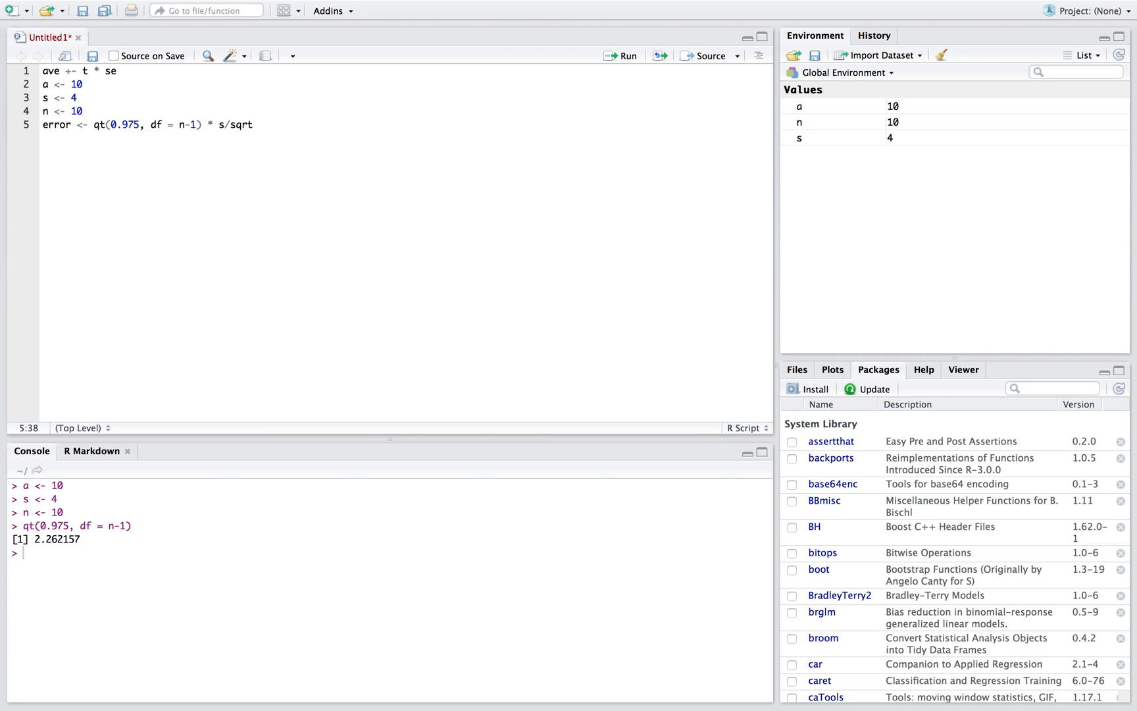
{"action": "type", "text": "(n)"}
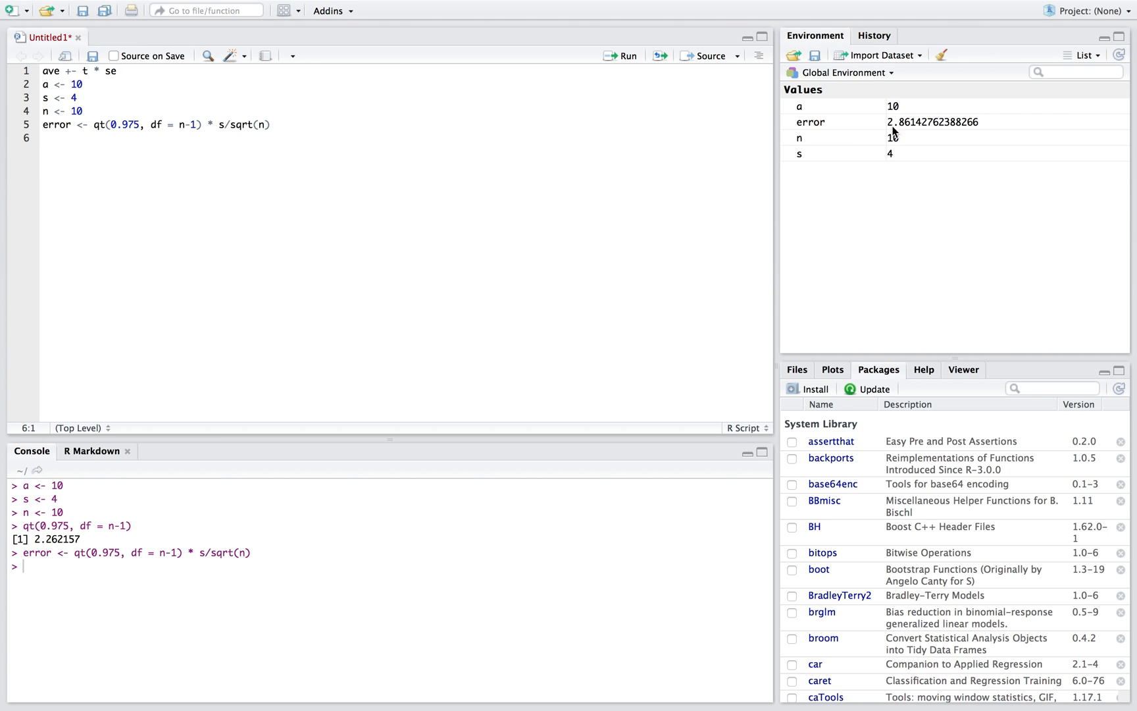
{"action": "mouse_move", "coordinate": [146, 211]}
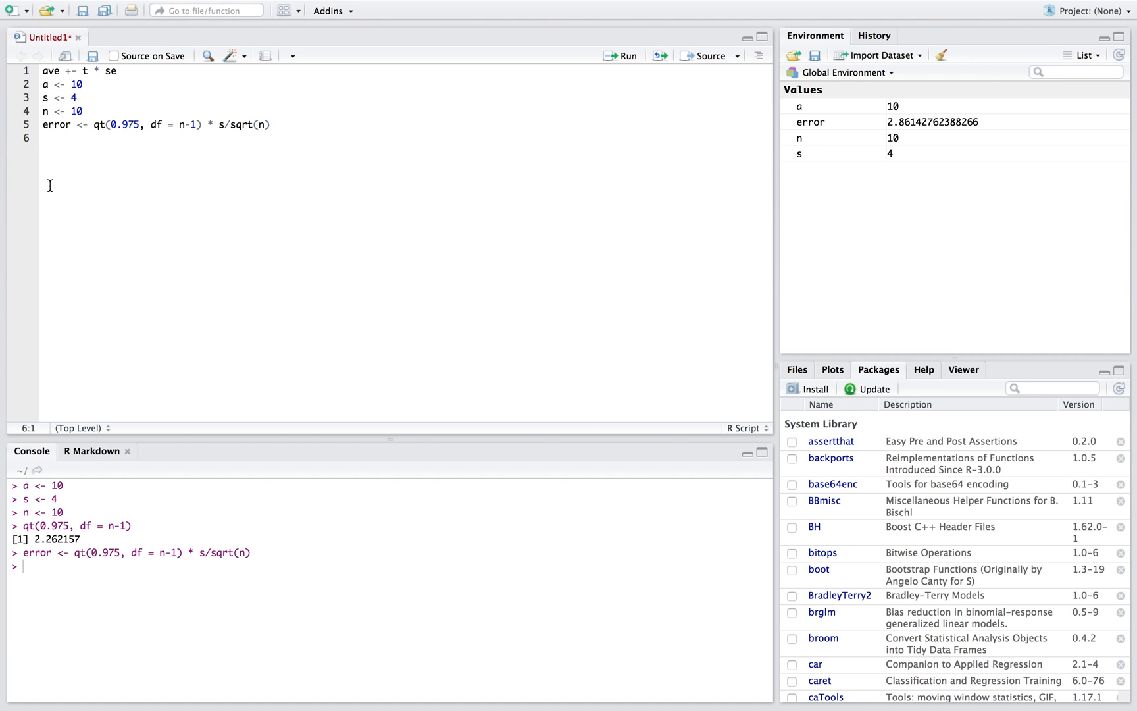
- Run a - error and a + error, printing bounds 7.138572 and 12.86143
{"action": "type", "text": "a"}
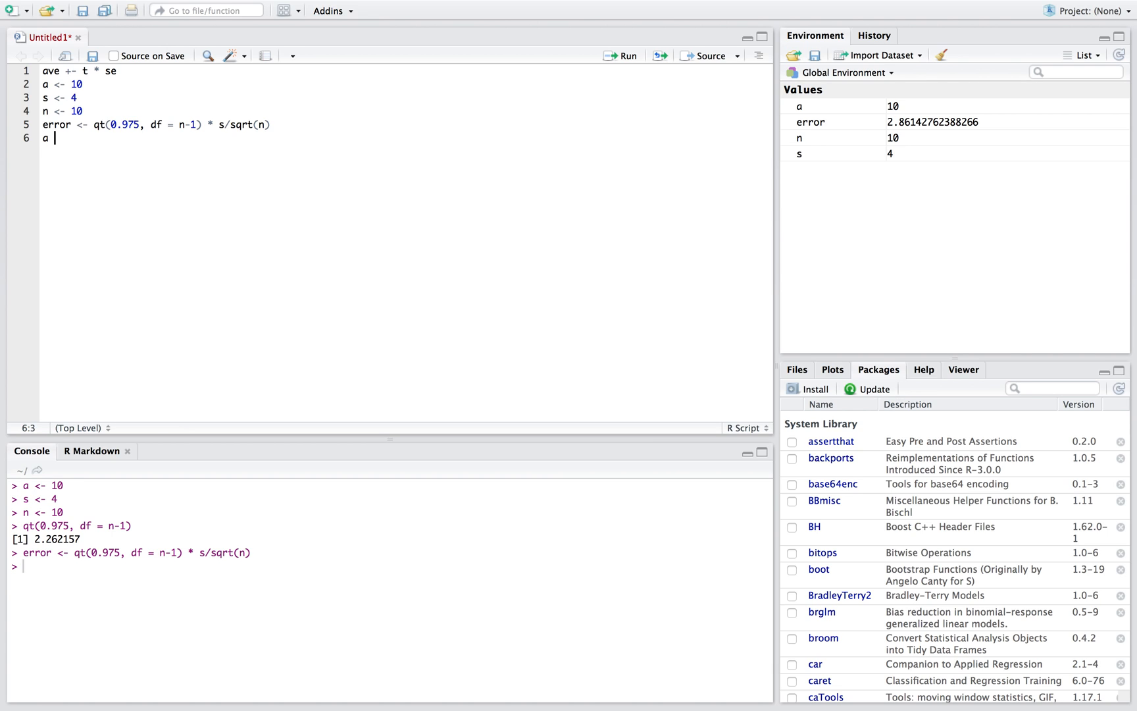
{"action": "type", "text": "- error"}
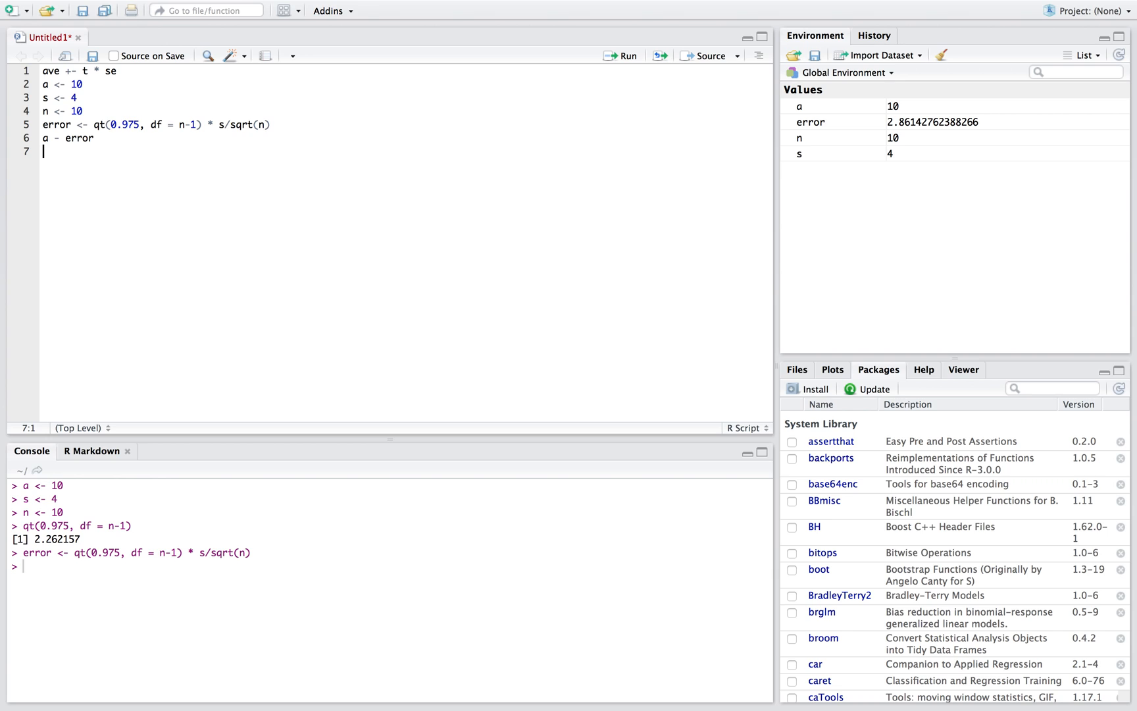
{"action": "type", "text": "a +"}
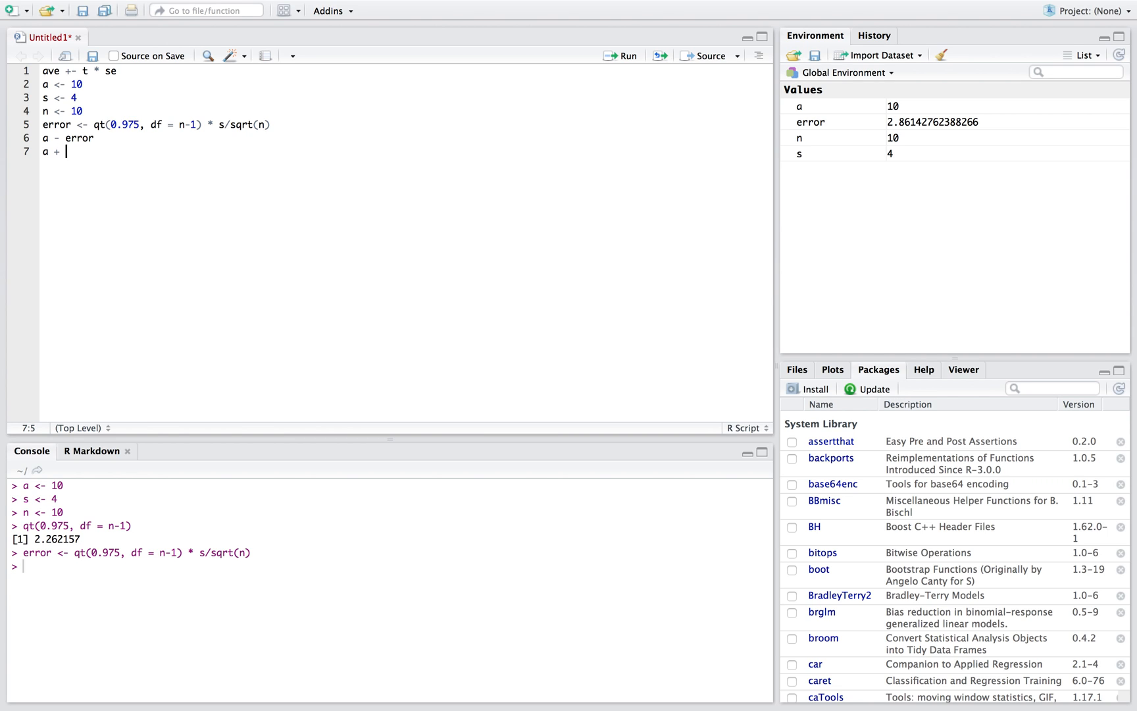
{"action": "type", "text": "error"}
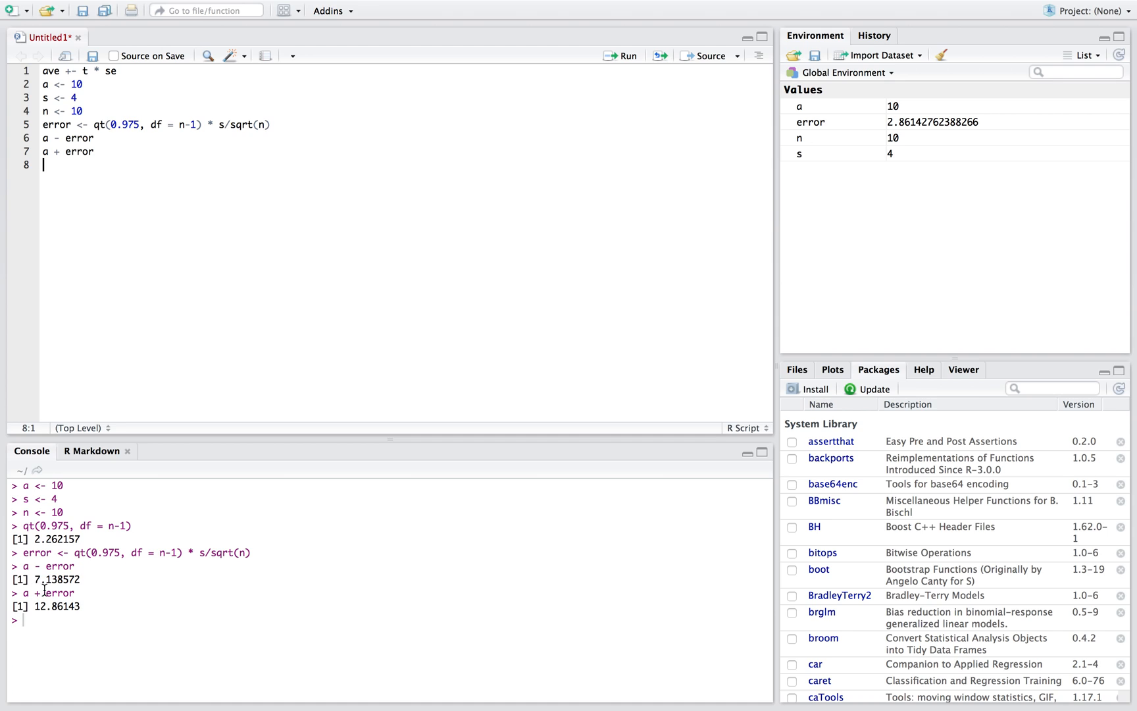
{"action": "mouse_move", "coordinate": [38, 625]}
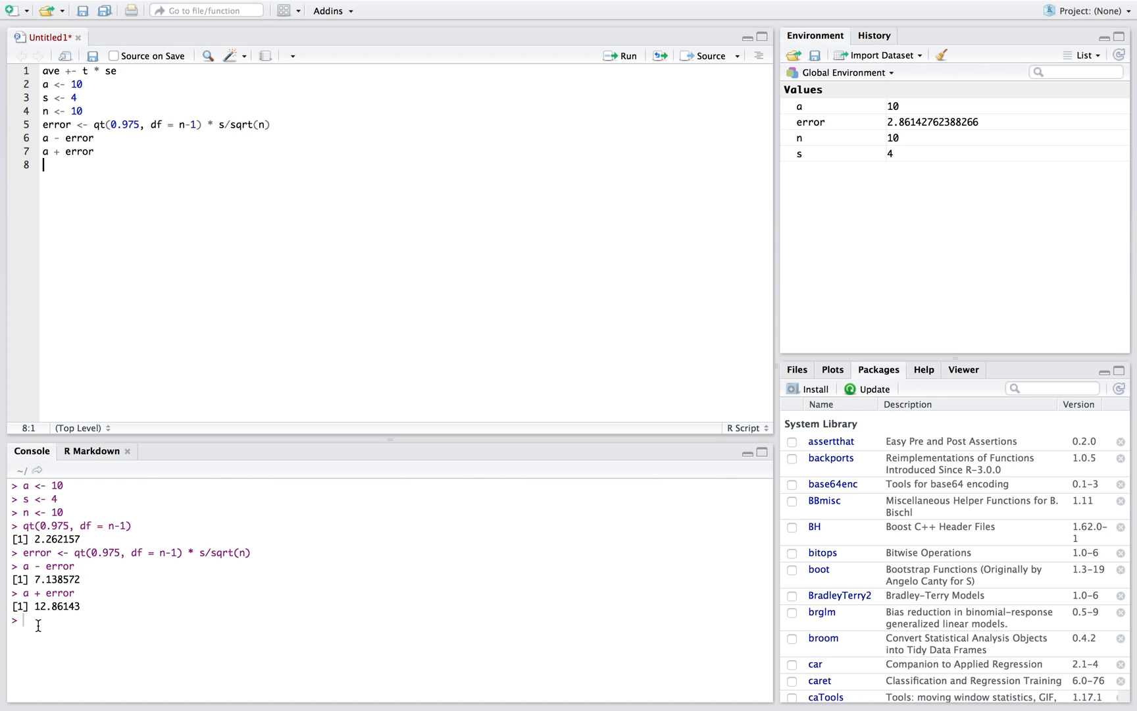